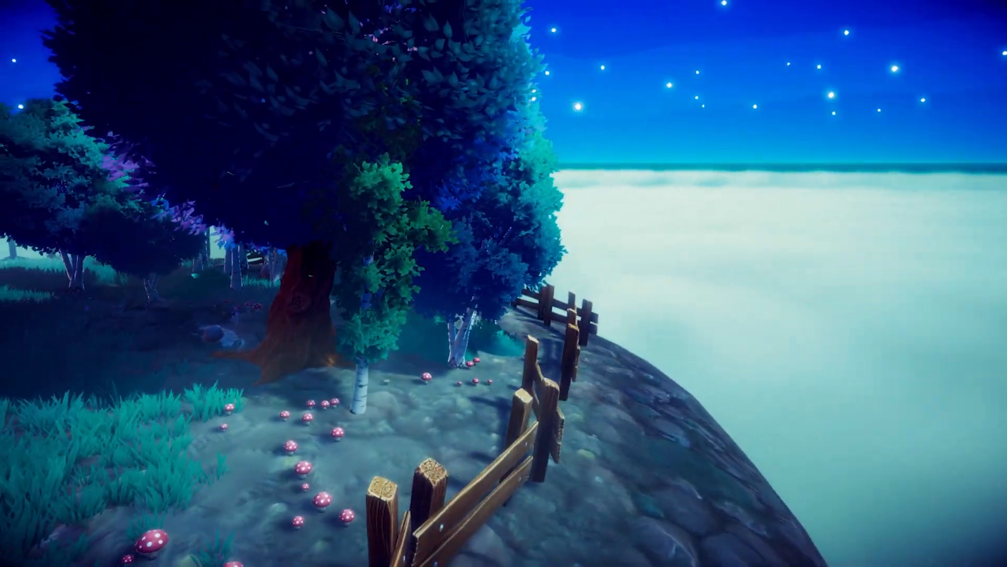
mouse_move(504, 283)
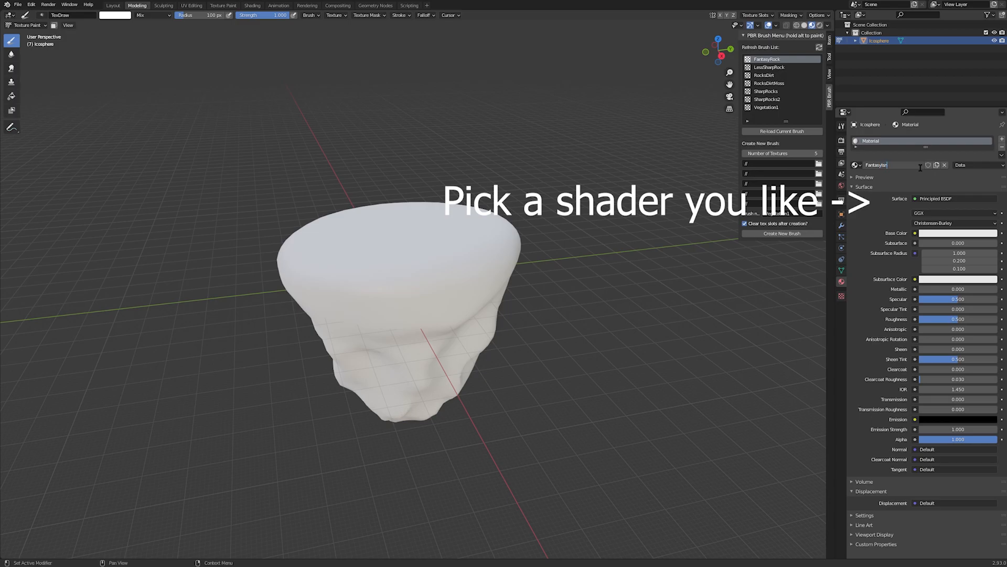
- Name the material FantasyIslandMat and create its blank Base Color texture image
type("FantasyIslandMat")
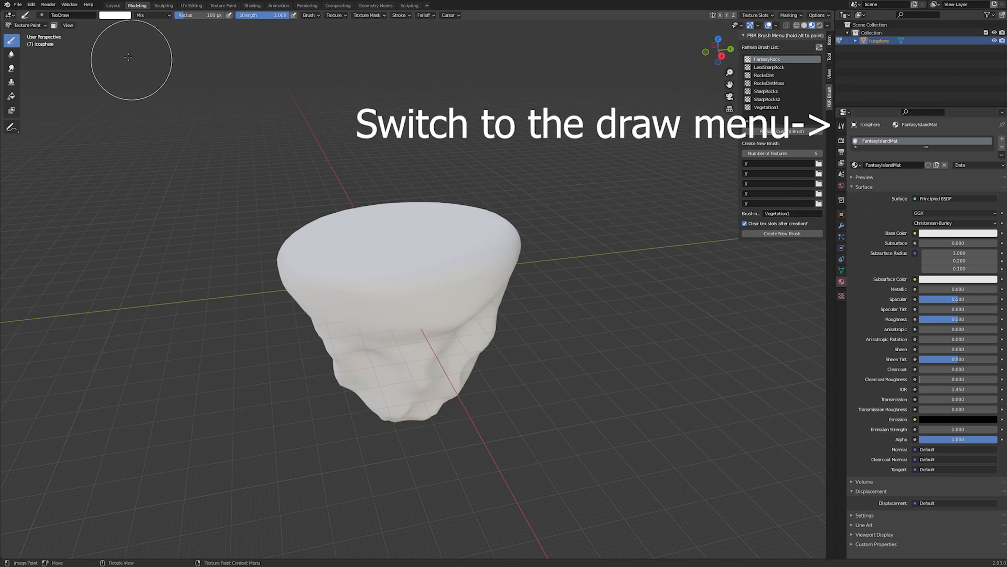
left_click(842, 126)
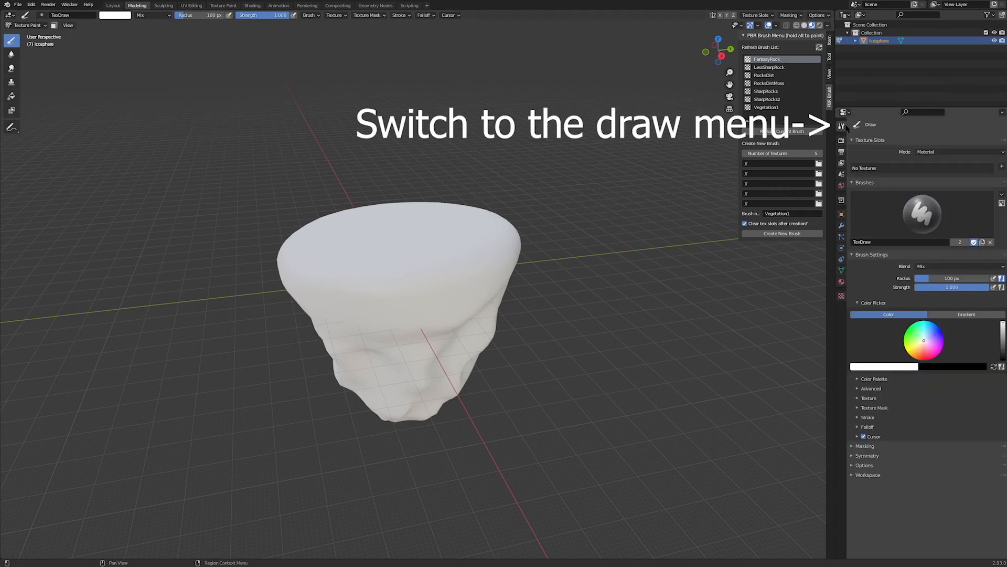
left_click(1001, 168)
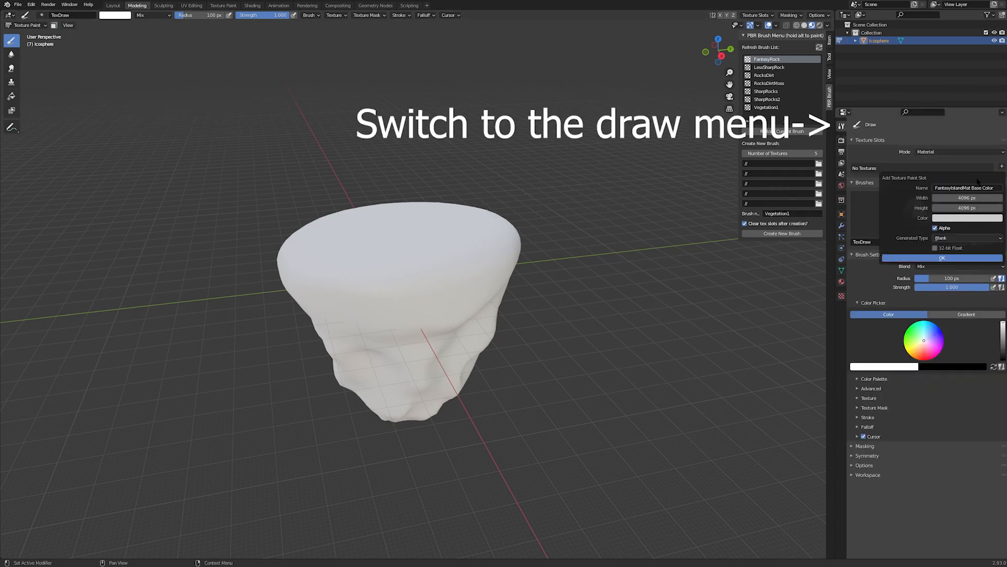
left_click(942, 257)
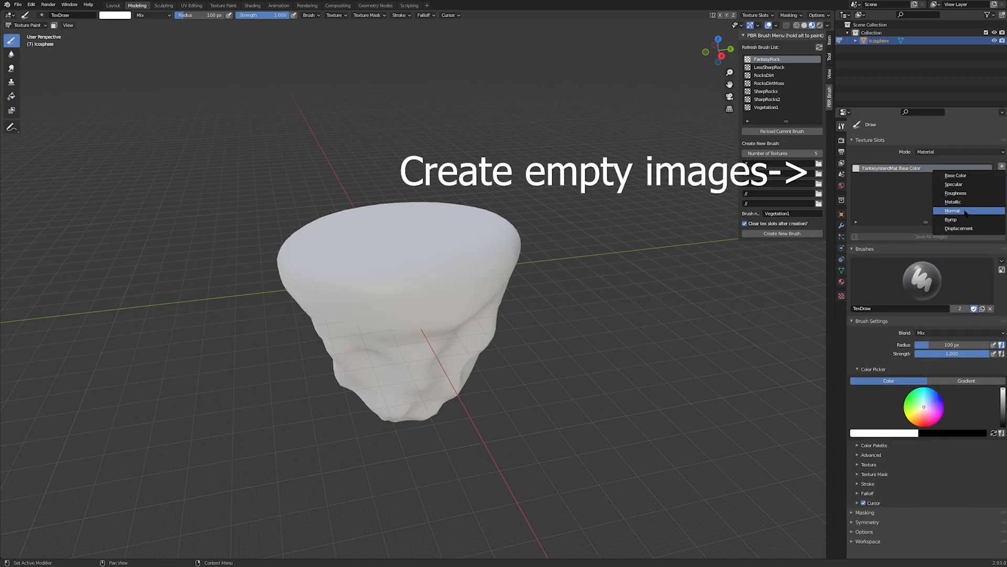
- Add blank Normal, Roughness, Height and AO texture images to the material
left_click(951, 210)
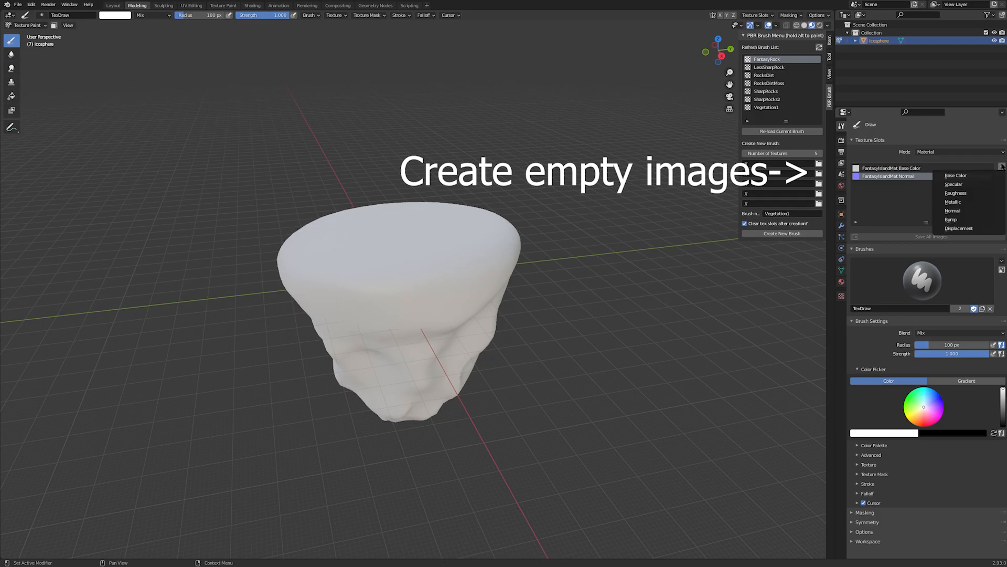
left_click(956, 194)
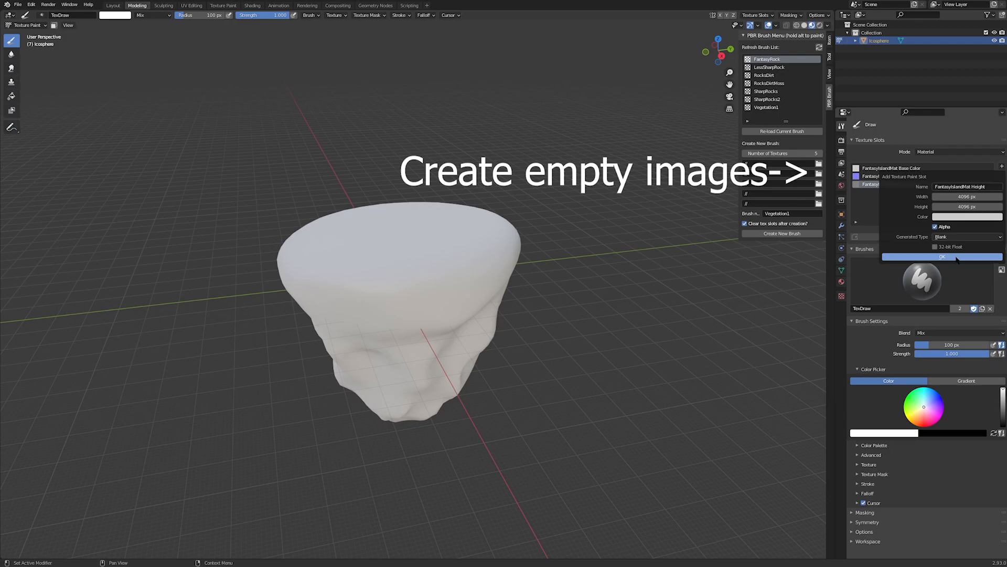
left_click(941, 256)
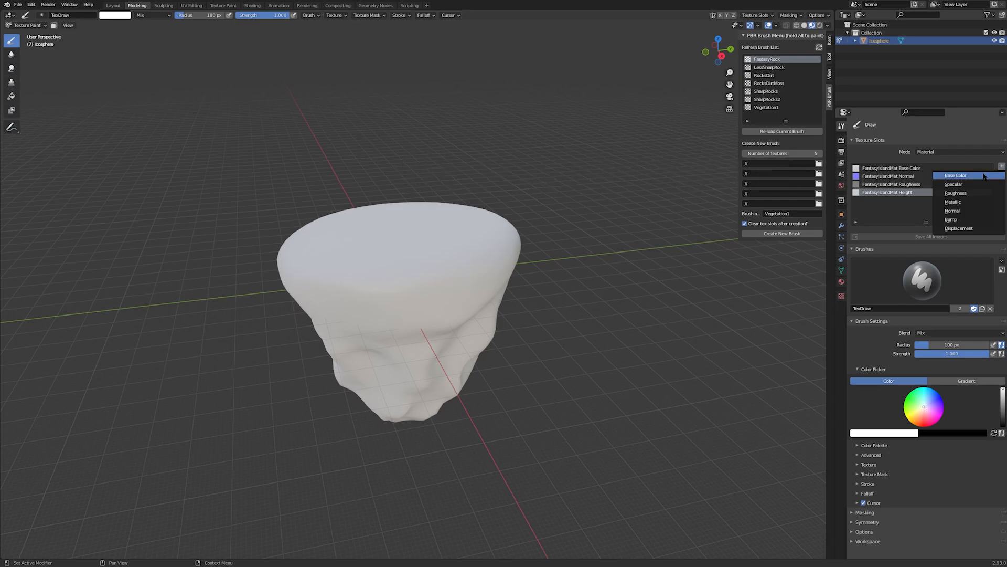
left_click(956, 174)
type("FantasyIslandMat A")
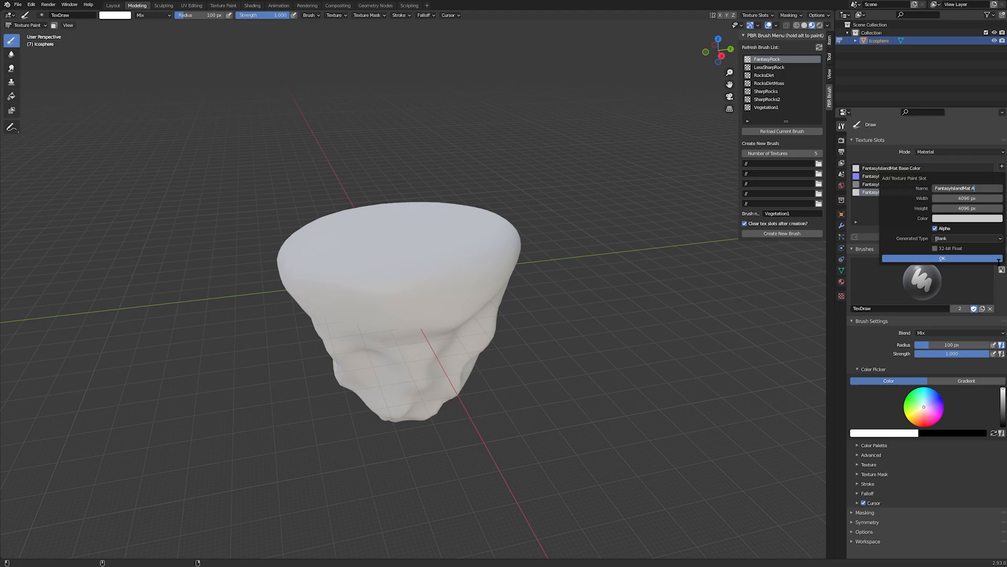
left_click(942, 258)
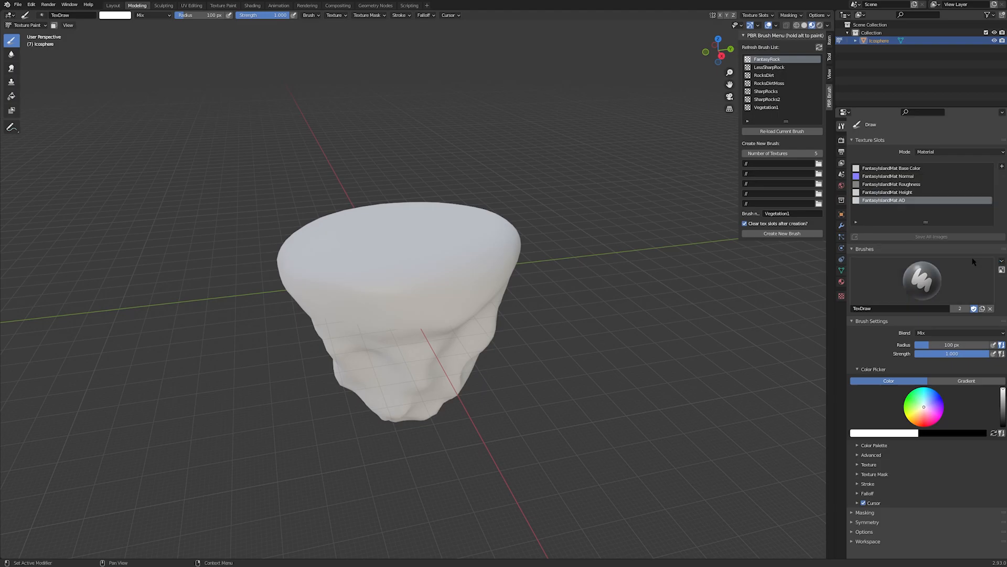
mouse_move(657, 239)
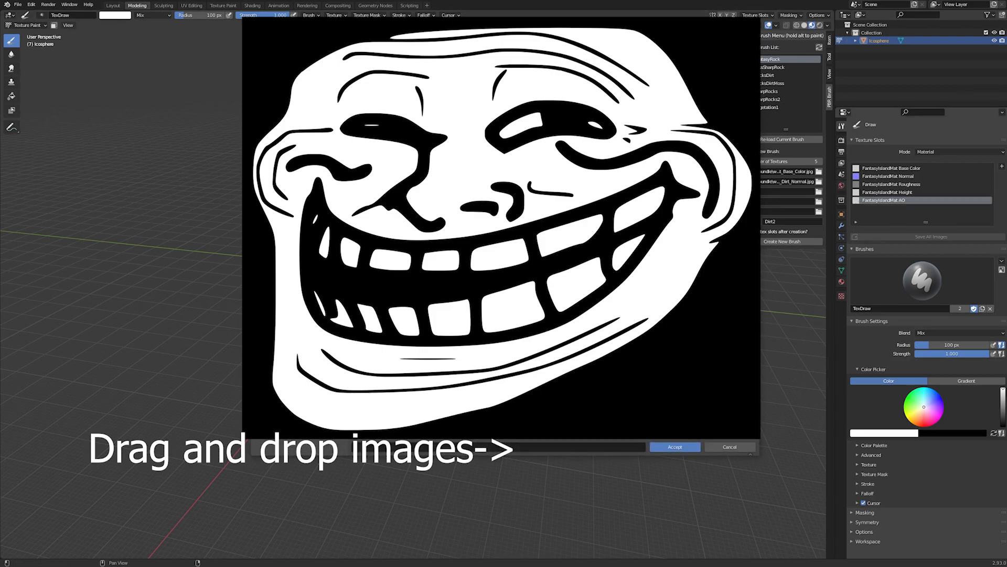
- Load the dirt texture images into the PBR brush slots and create the Dirt2 brush
left_click(674, 446)
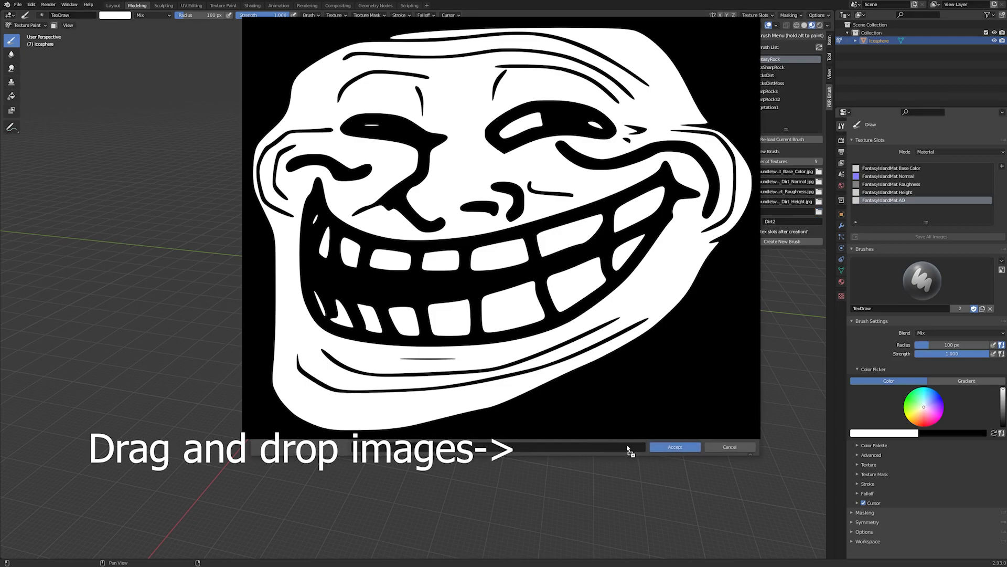
left_click(673, 447)
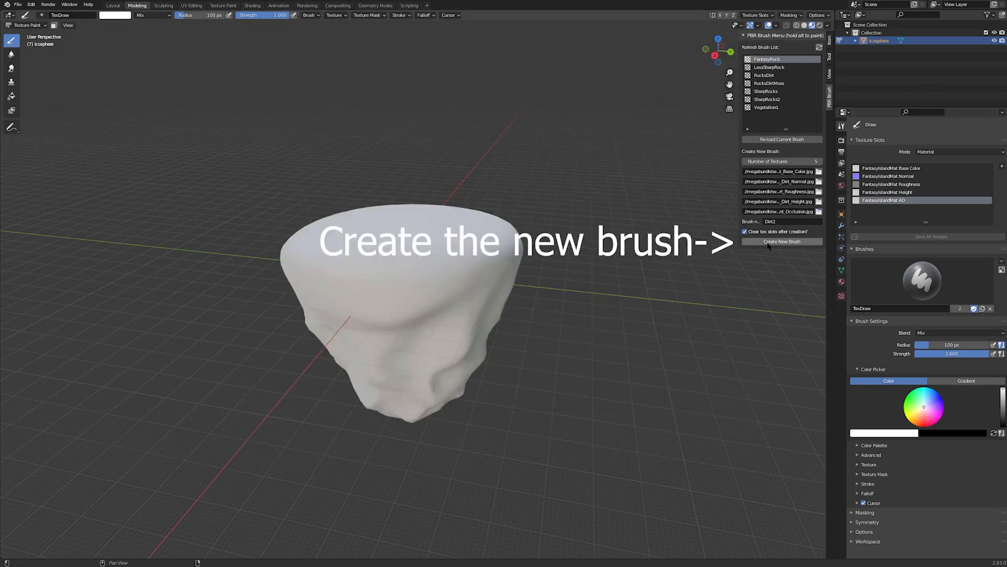
left_click(782, 241)
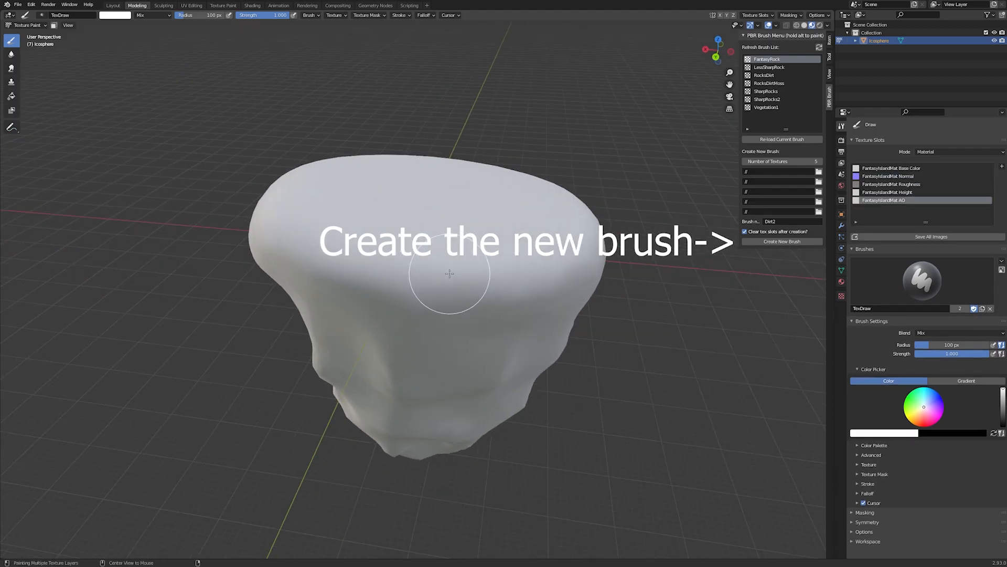
- Paint dirt onto the island top, then reload an earlier brush and paint with it
left_click(450, 275)
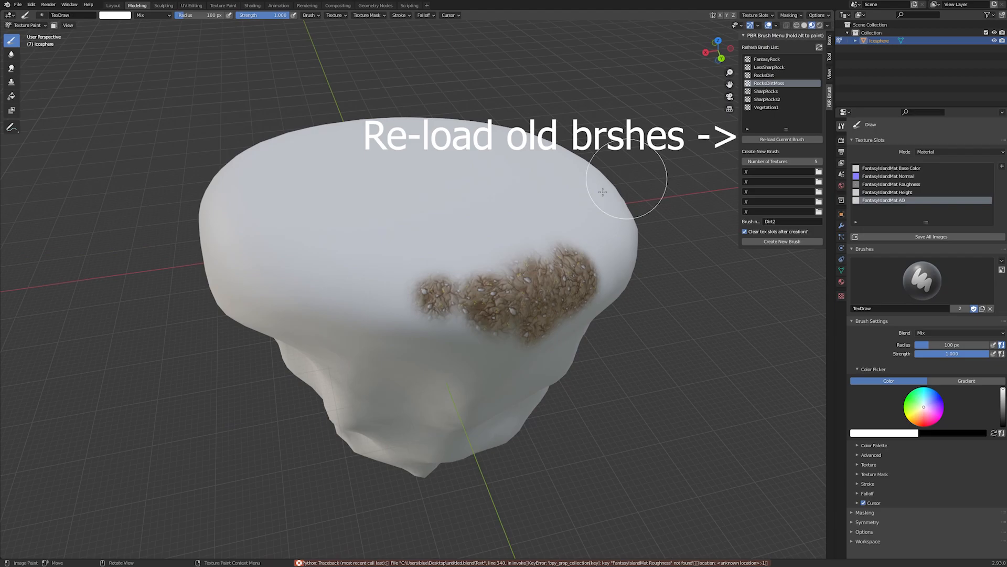
left_click(782, 140)
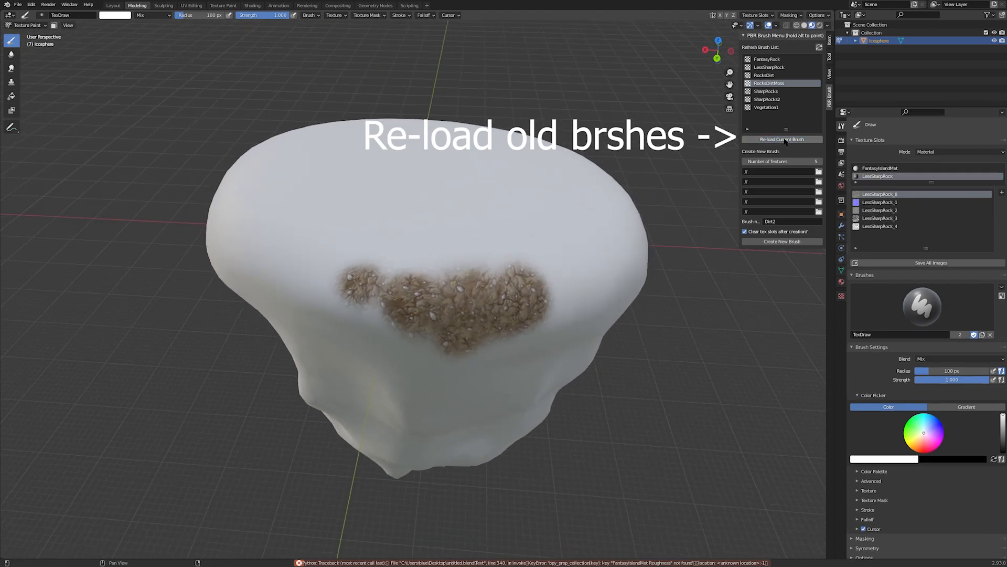
left_click(782, 139)
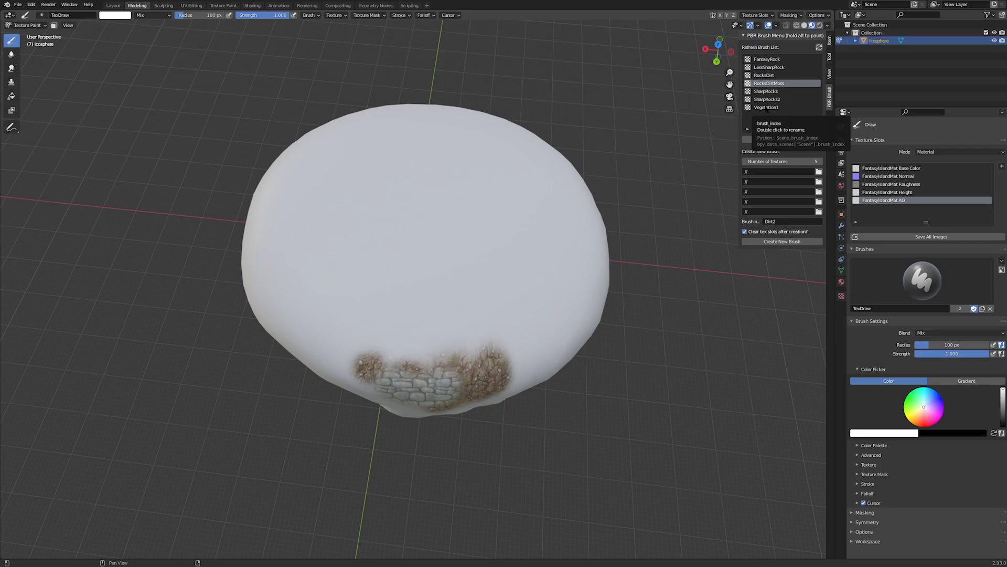
left_click(765, 107)
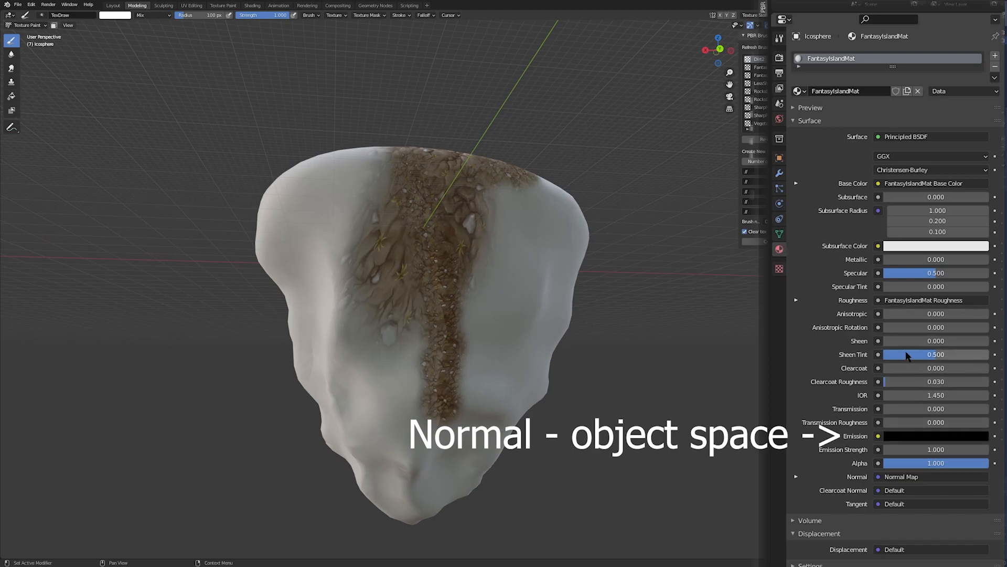
mouse_move(873, 228)
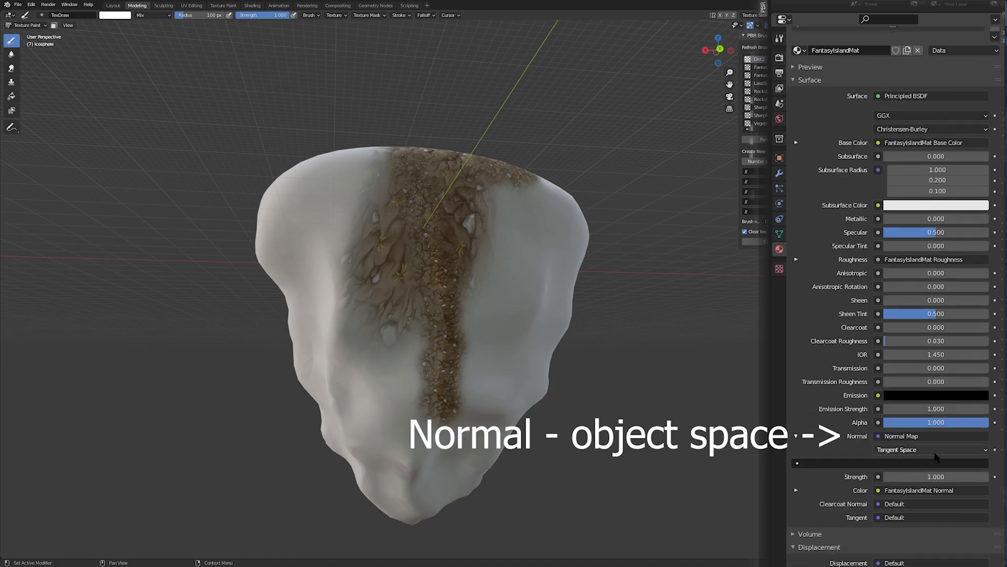
- Set the material's Normal Map node space to Object Space
left_click(929, 449)
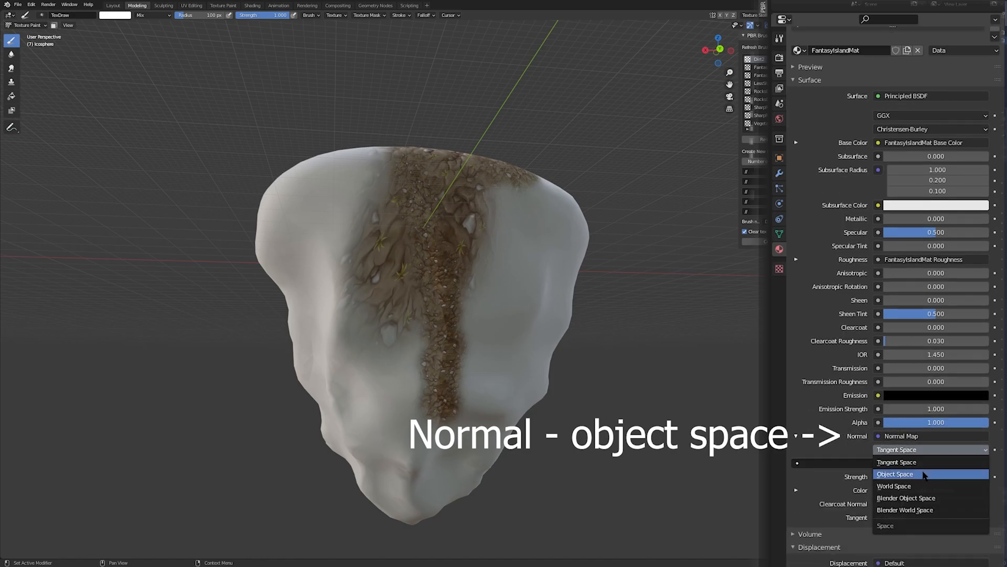
left_click(895, 473)
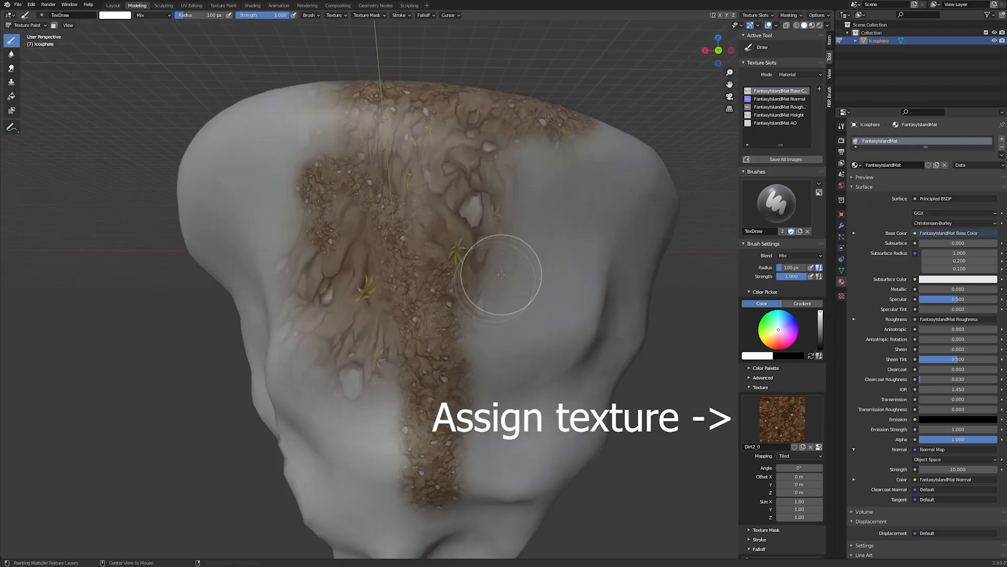
- Assign the dirt texture to the active painting brush
left_click(778, 122)
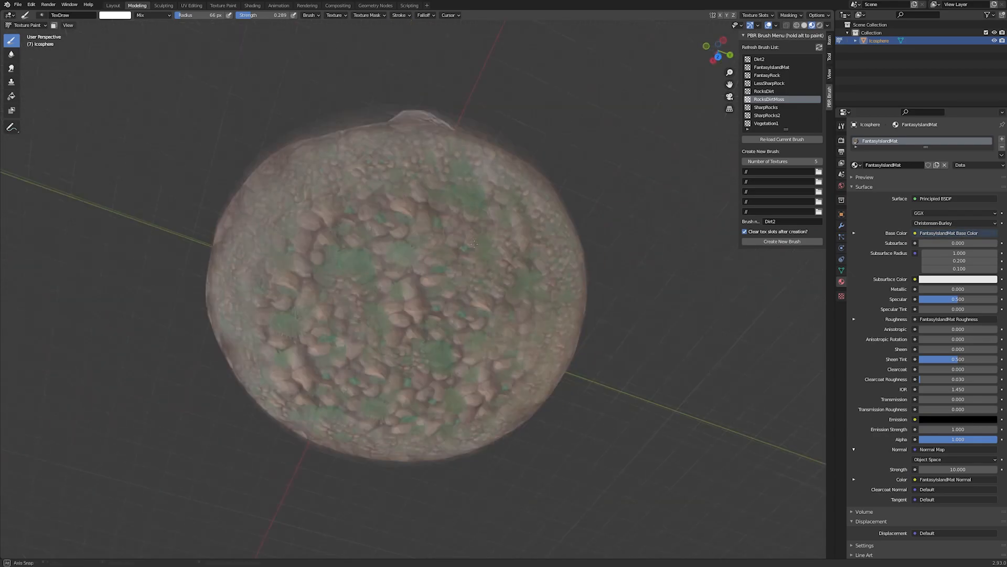
- Paint vegetation with the Vegetation1 brush, then switch to the UV Editing workspace
left_click(386, 289)
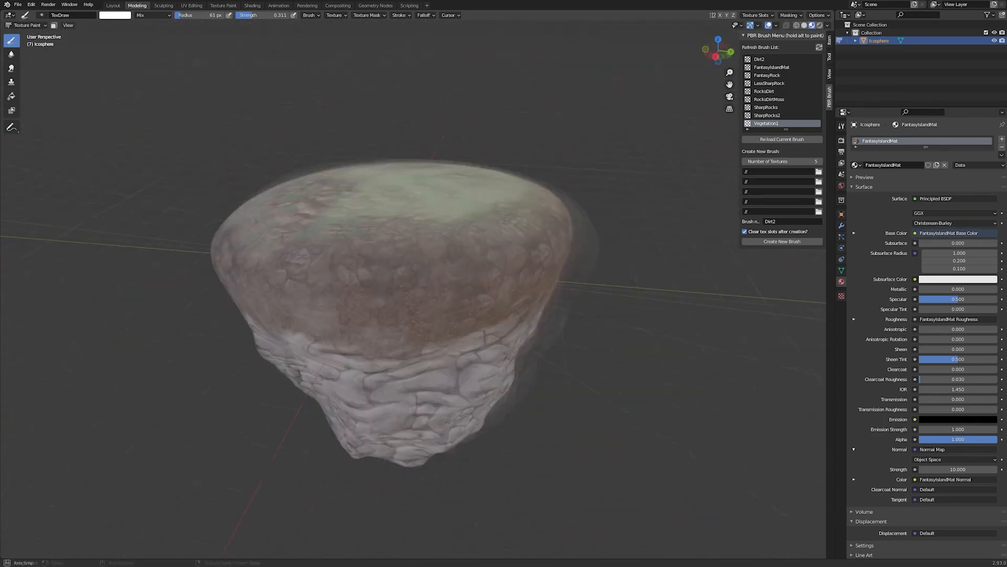
left_click(192, 5)
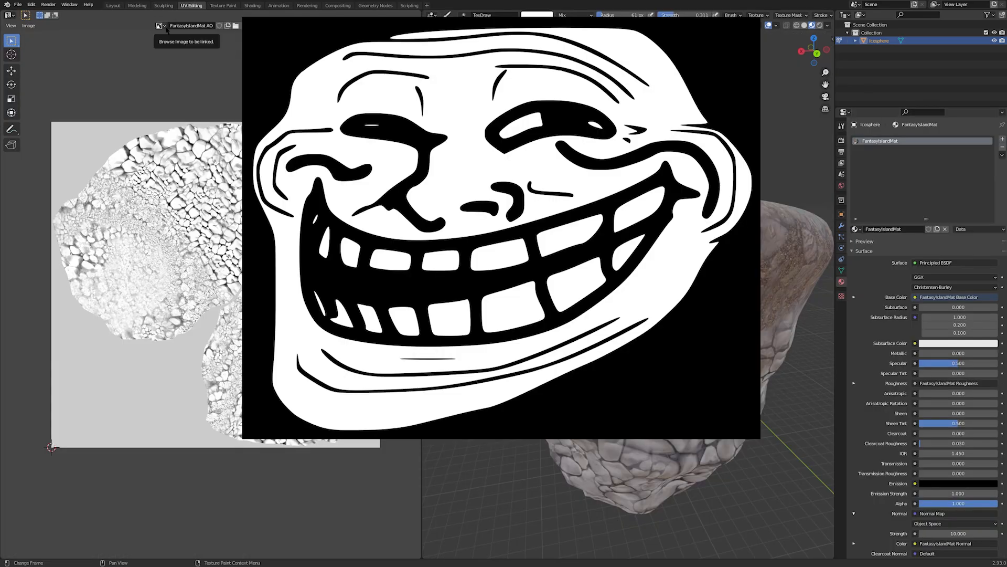
- Bake a tangent-space normal map into the displayed image and save it as PNG
left_click(155, 25)
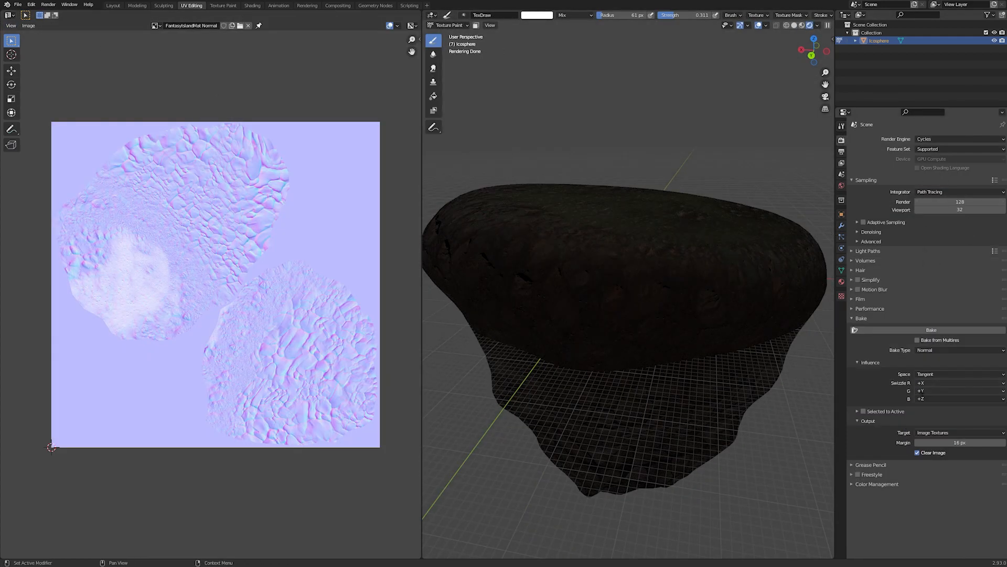
mouse_move(931, 330)
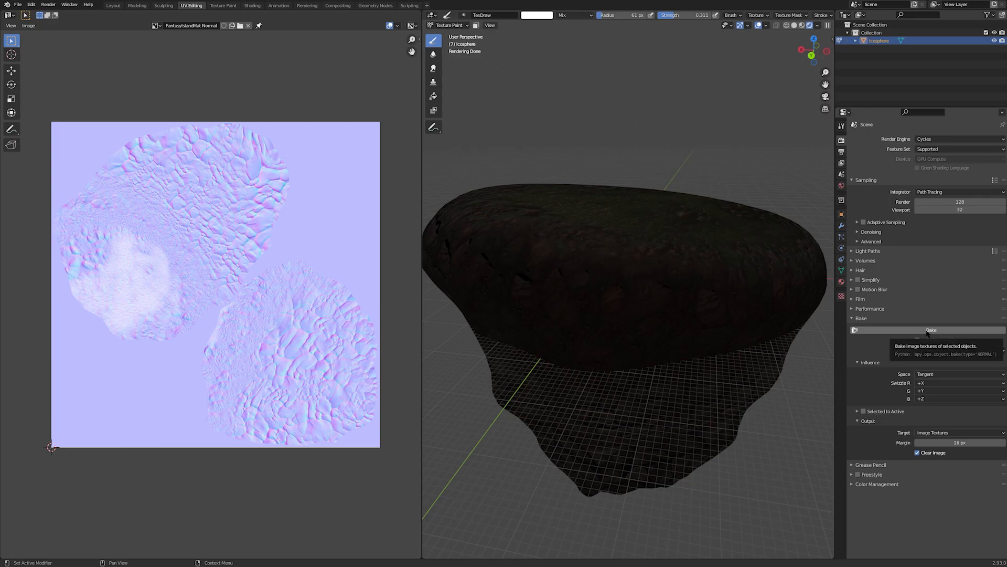
left_click(931, 329)
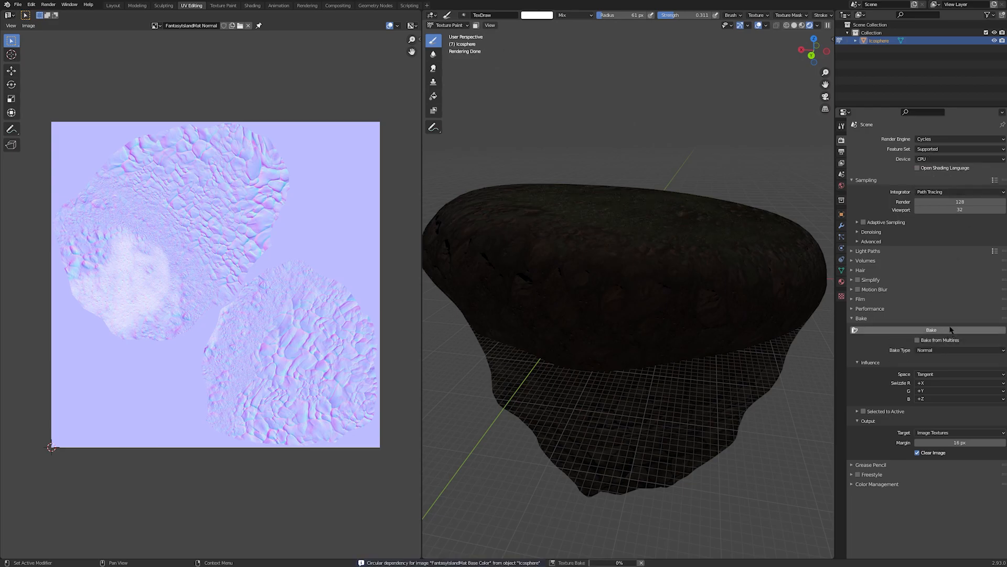
left_click(931, 329)
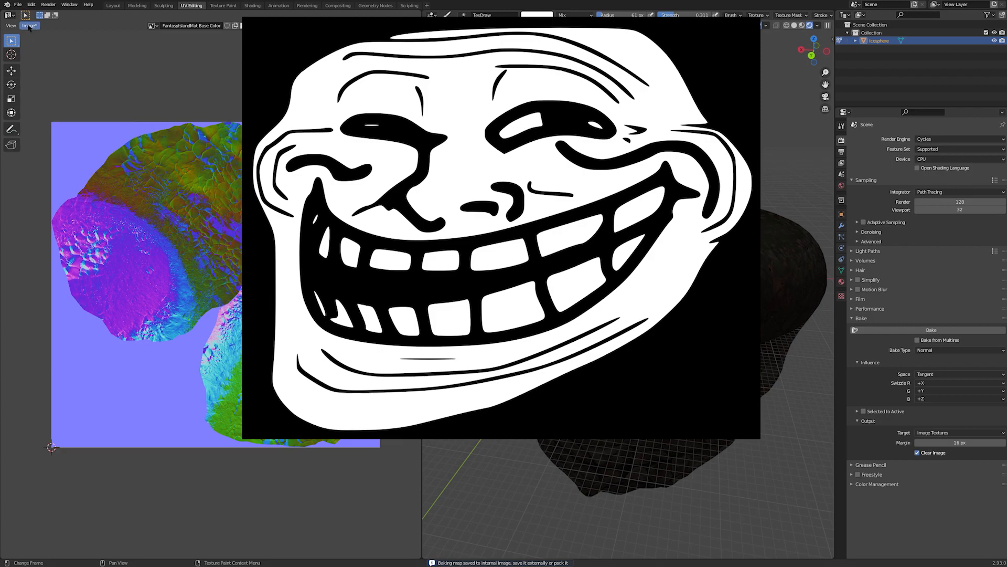
left_click(28, 26)
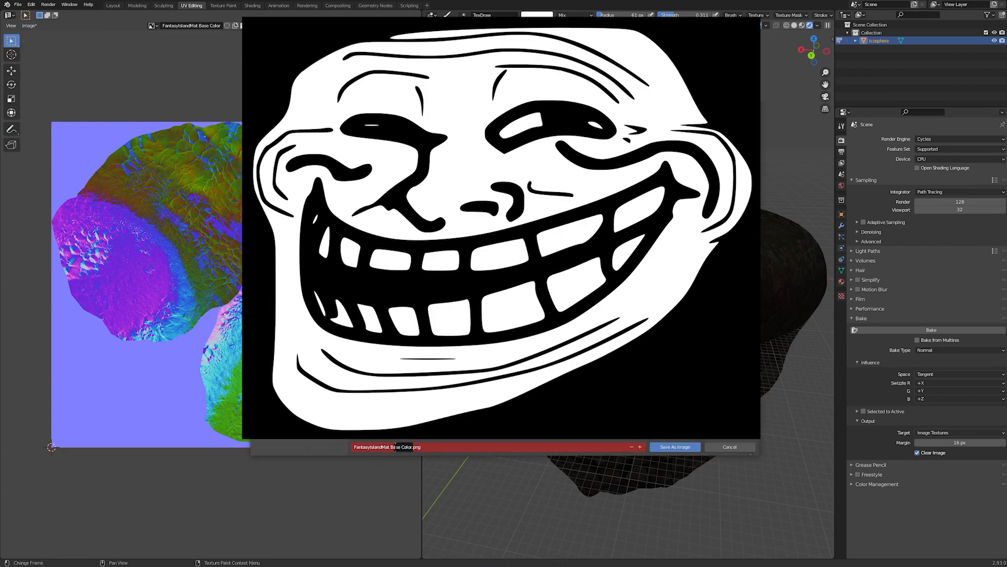